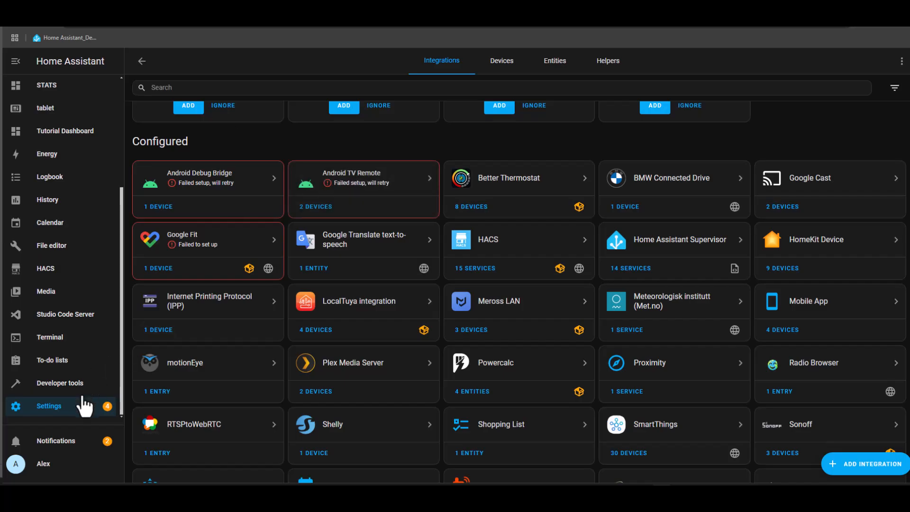
- From Settings > Devices & services, start adding a Zigbee device to discover the PARASOLL
click(49, 406)
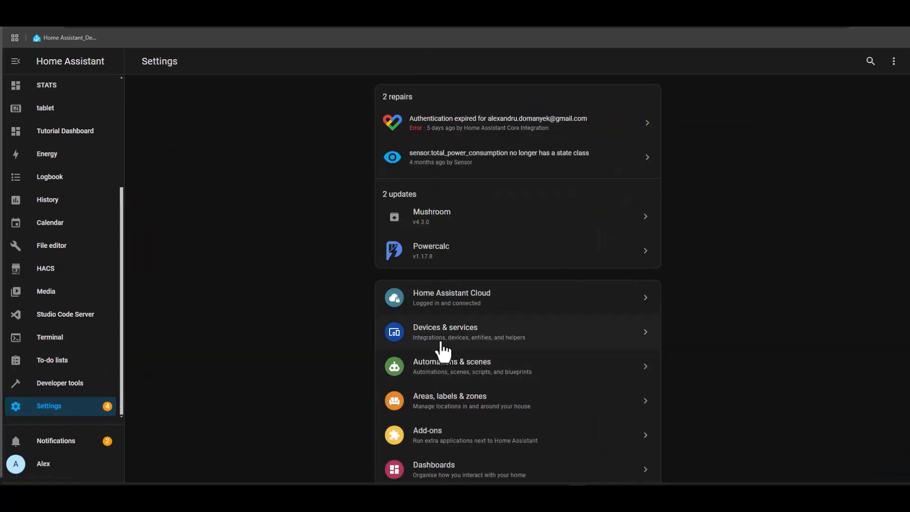
click(458, 332)
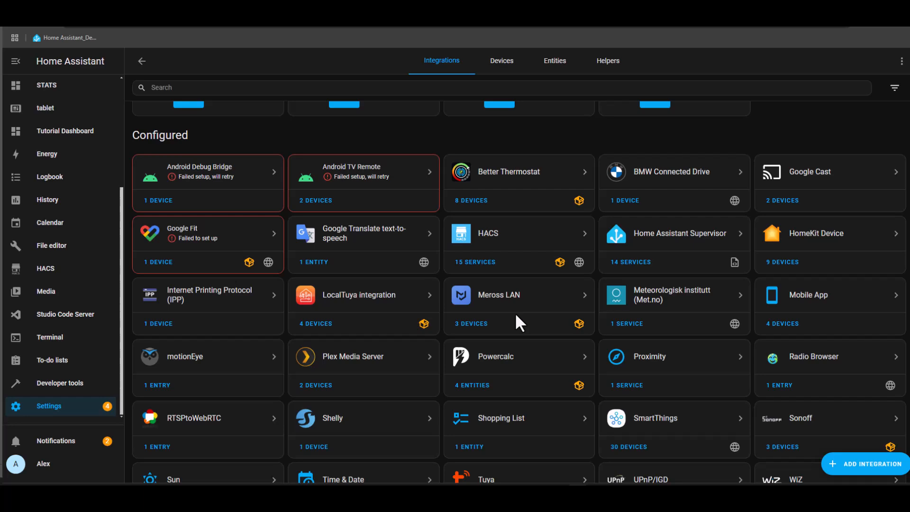
scroll(down, 3)
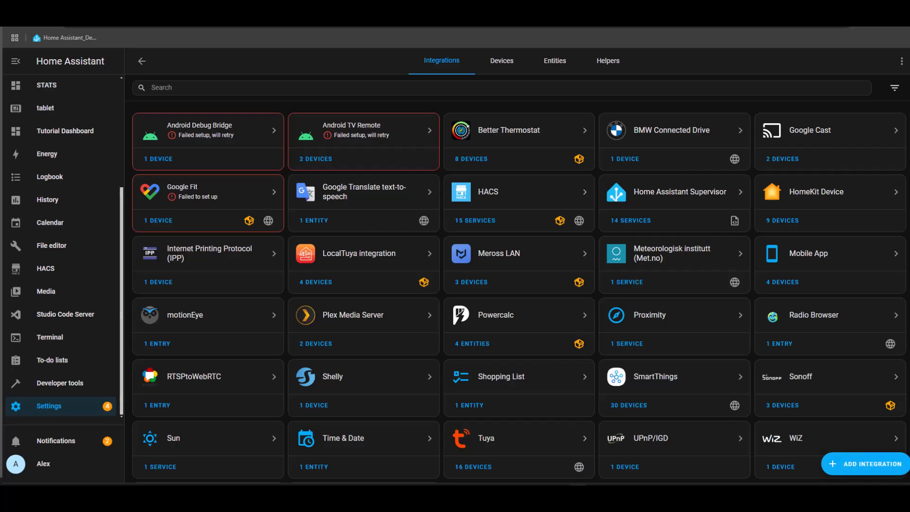
click(866, 464)
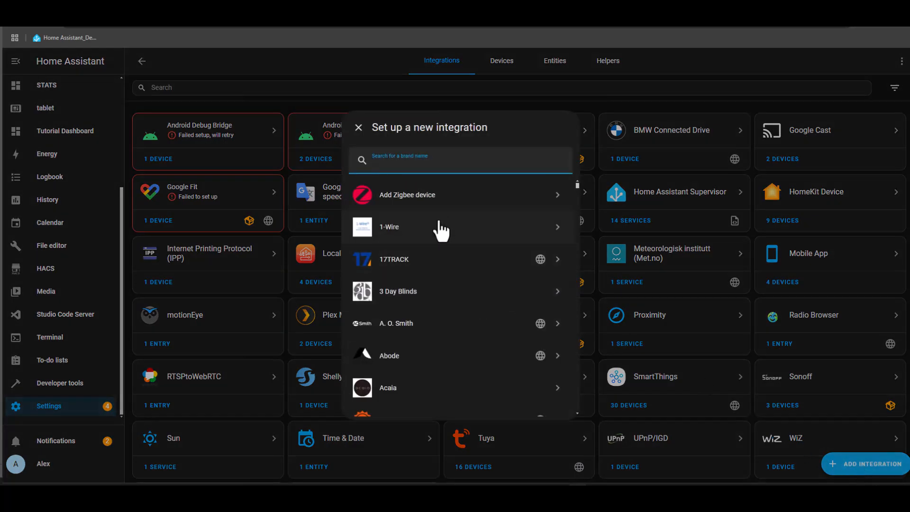
mouse_move(441, 211)
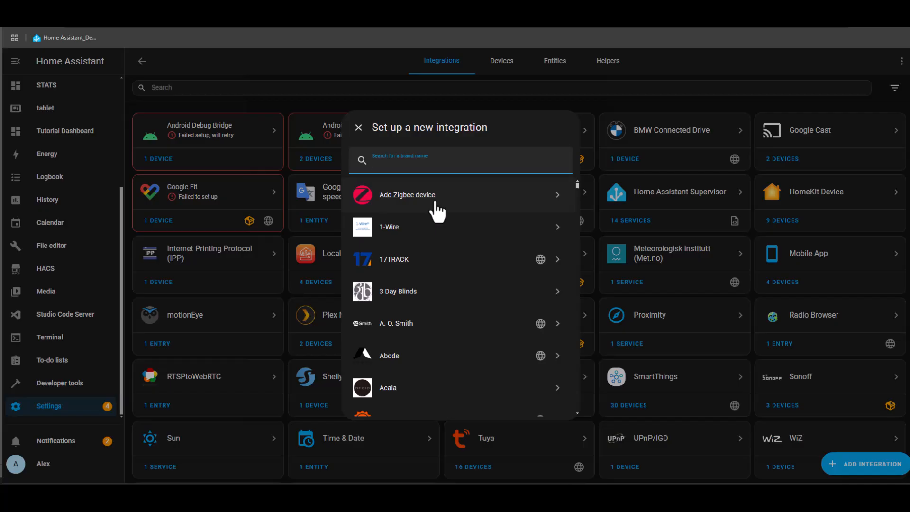
click(407, 195)
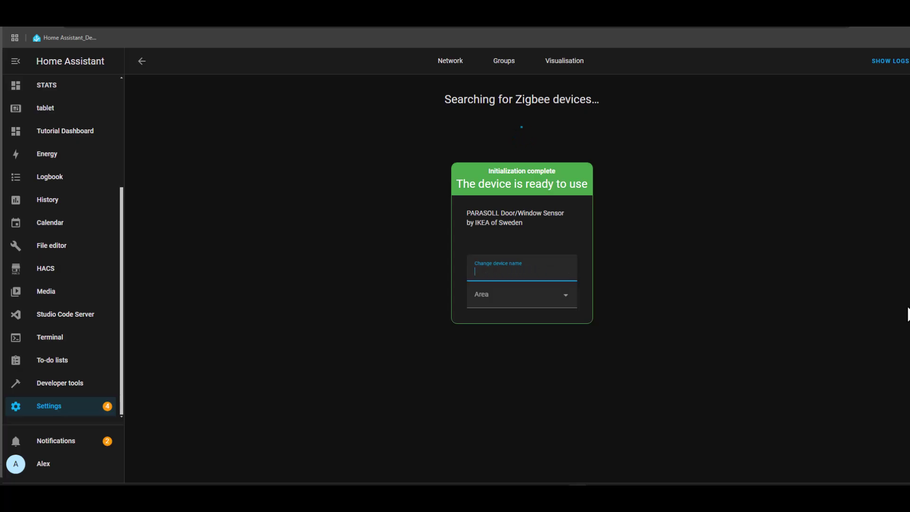
- Name the paired PARASOLL sensor 'BackDoor', fixing the mistyped letter
text(Back)
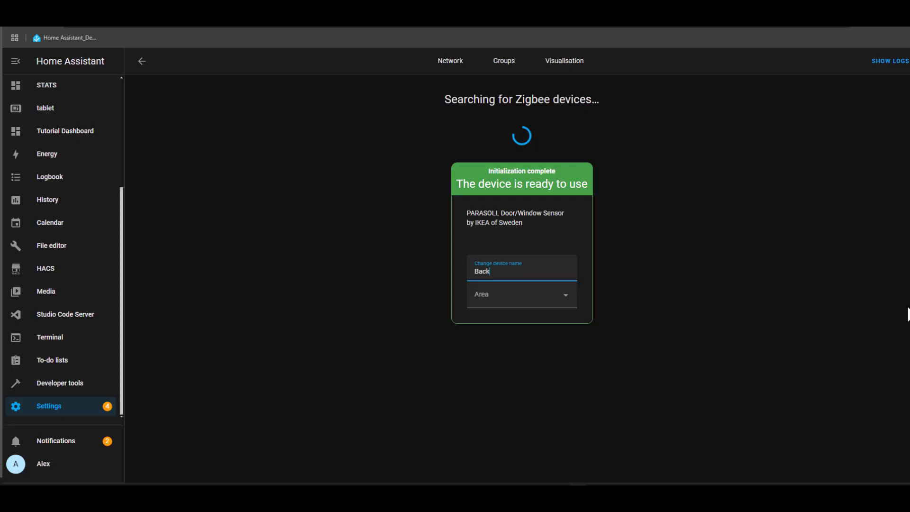
text(Dor)
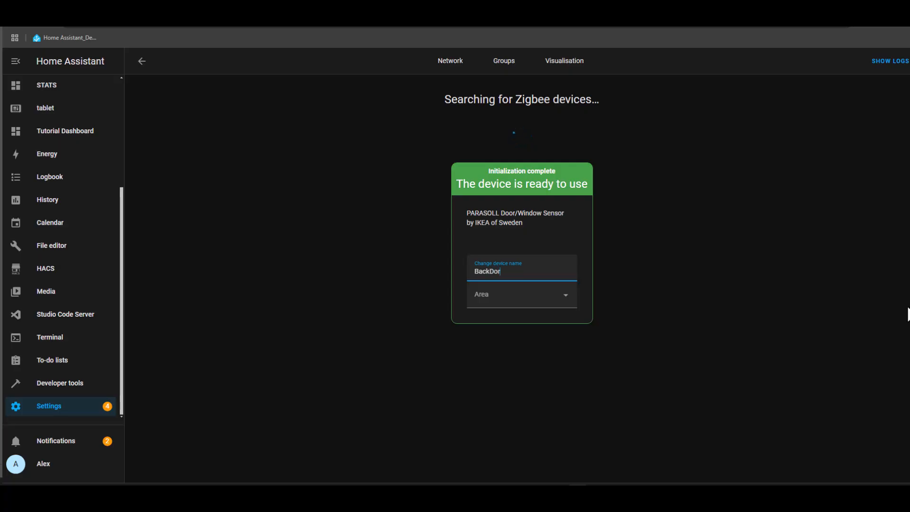
key(Backspace)
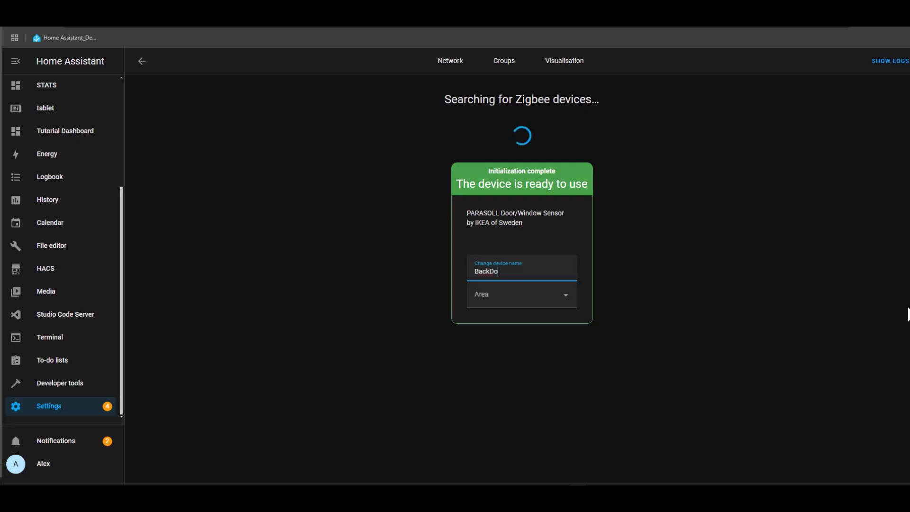
text(or)
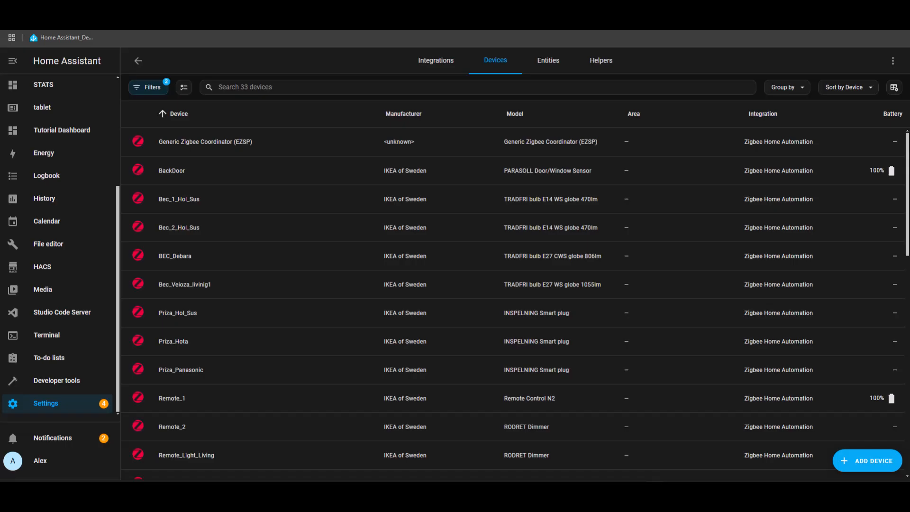
mouse_move(61, 207)
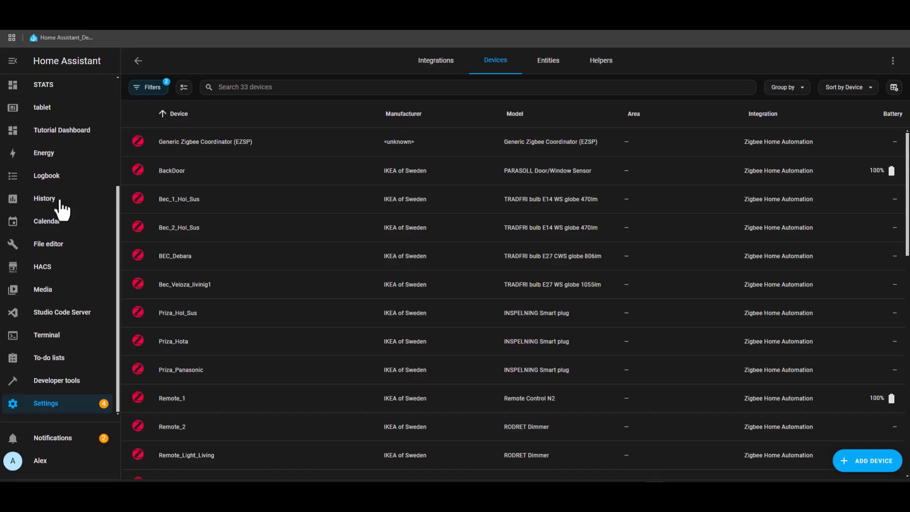
mouse_move(51, 415)
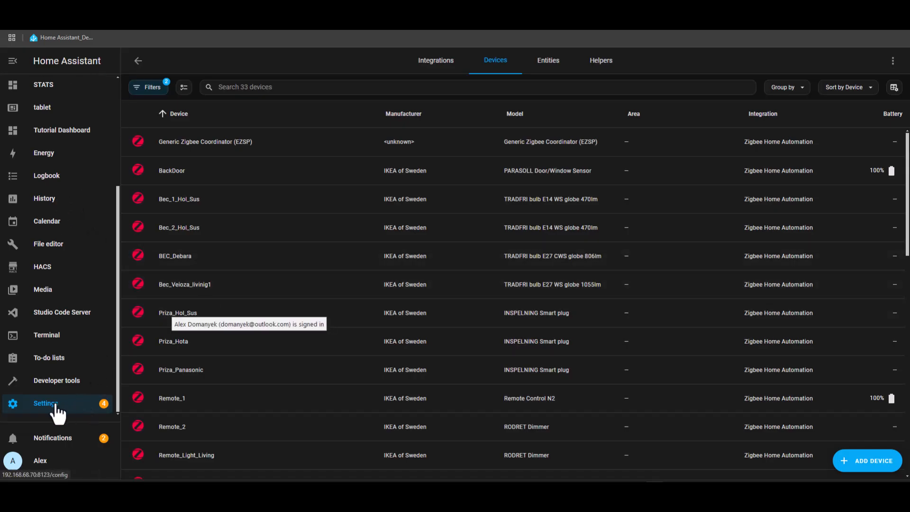
click(46, 403)
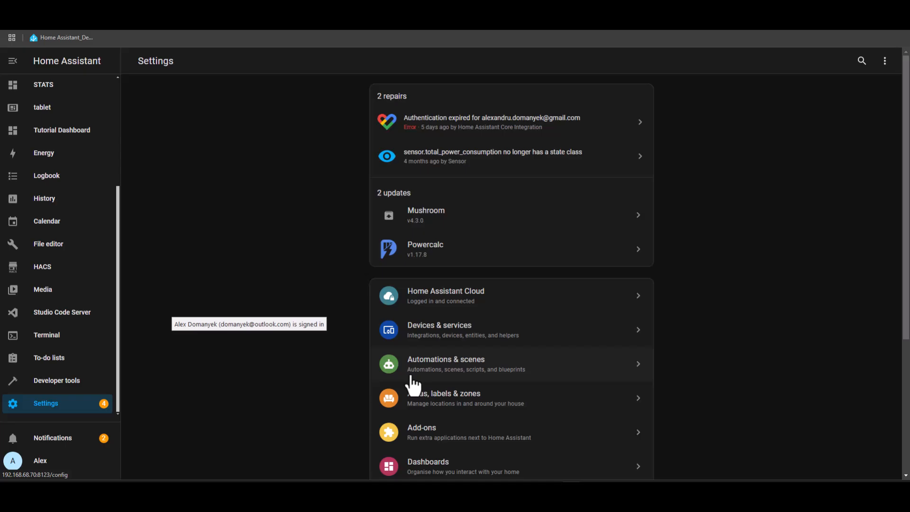
click(439, 330)
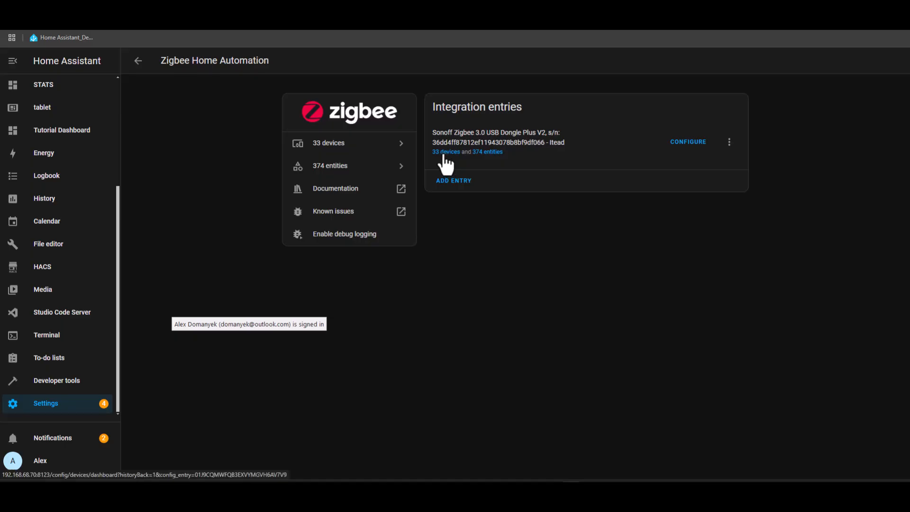
click(446, 151)
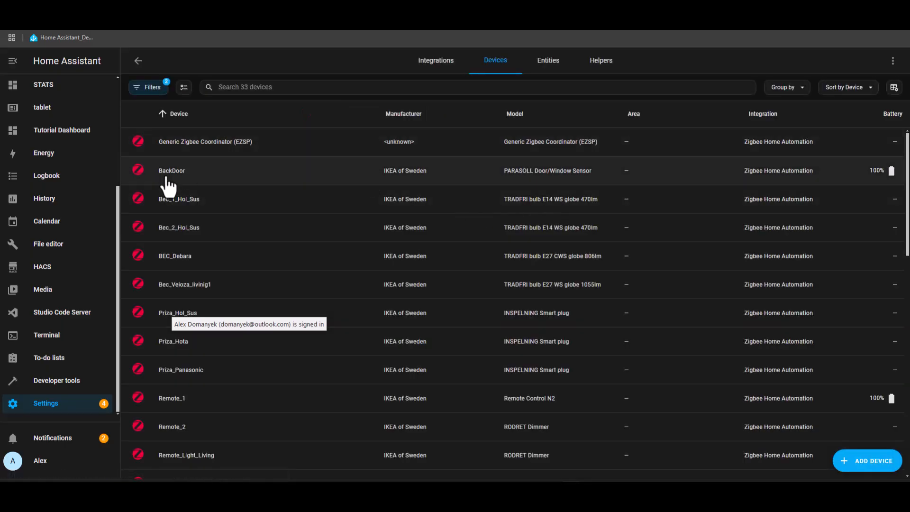
- Add BackDoor's opening sensor card to the Default dashboard's Home view
click(171, 170)
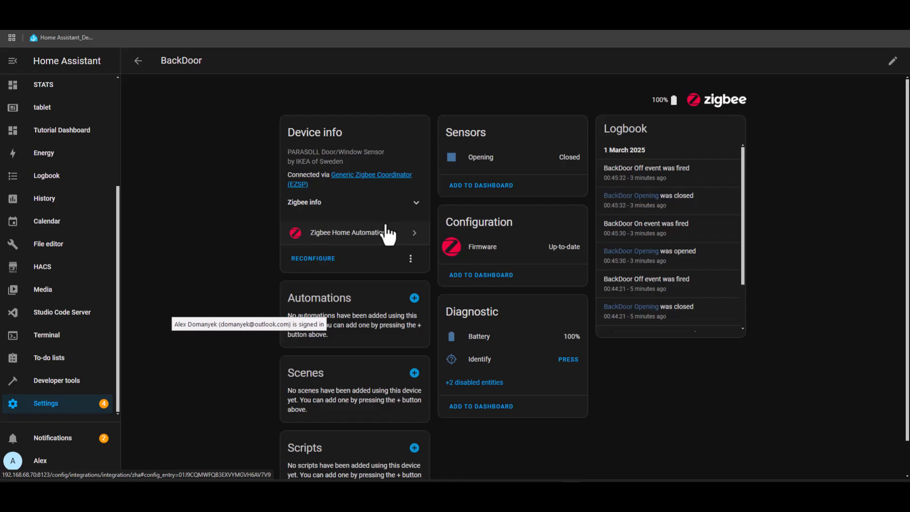
mouse_move(410, 221)
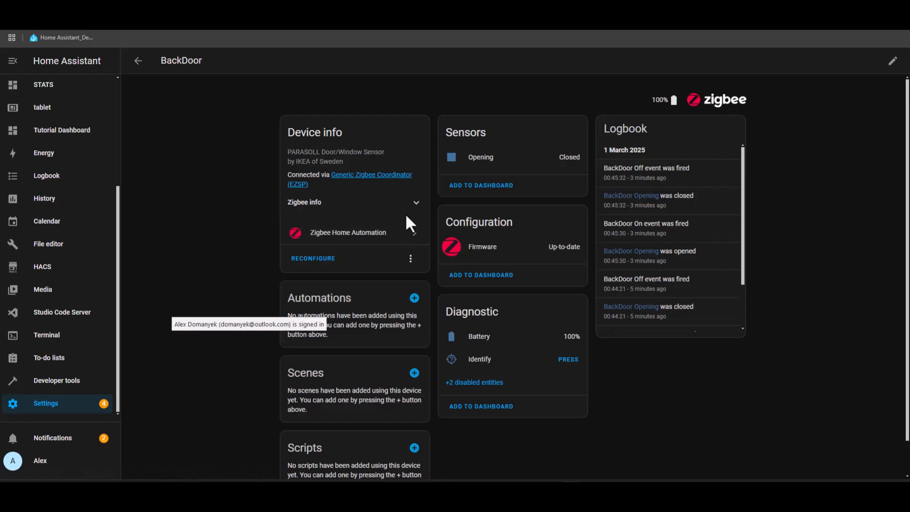
mouse_move(471, 193)
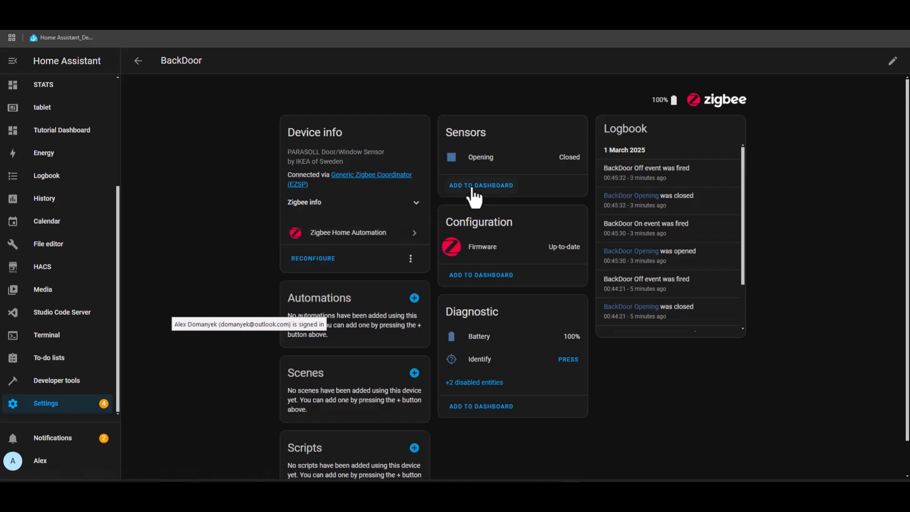
click(482, 185)
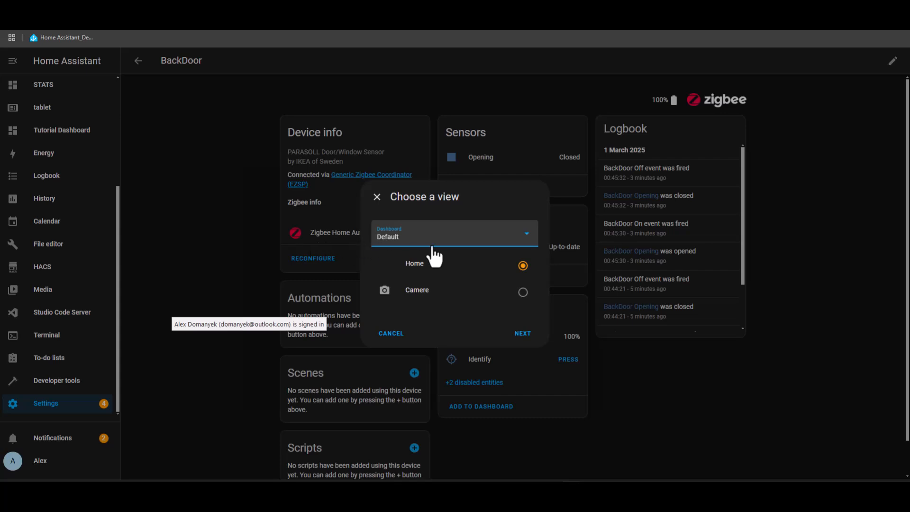
click(454, 235)
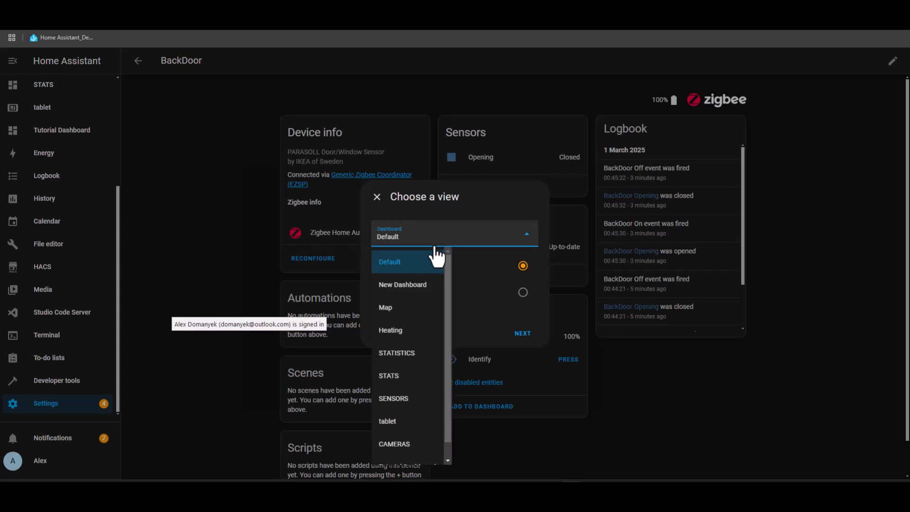
mouse_move(415, 327)
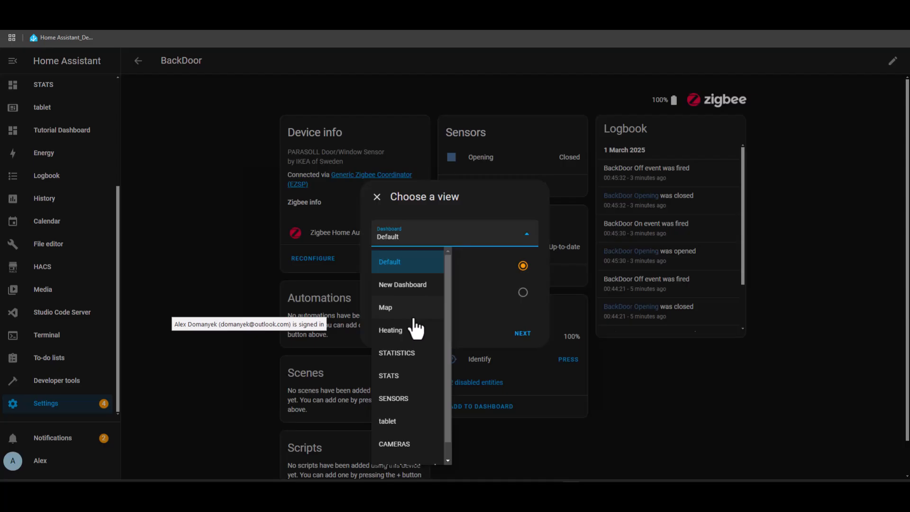
scroll(down, 3)
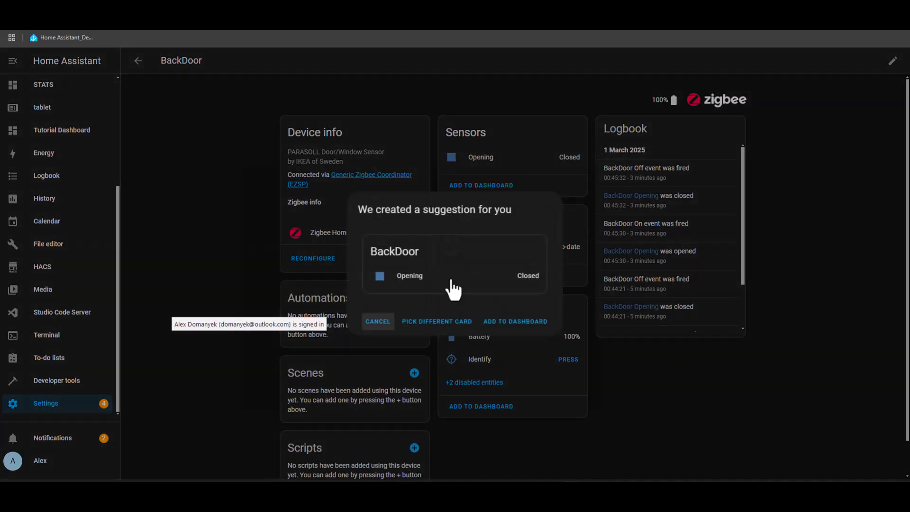
click(515, 321)
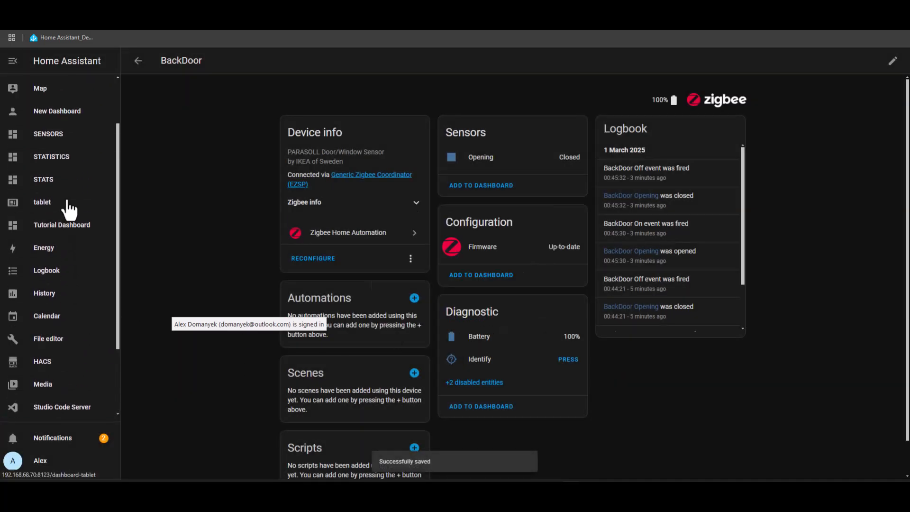
- Show the Tutorial Dashboard with the BackDoor card reporting Open or Closed
click(61, 225)
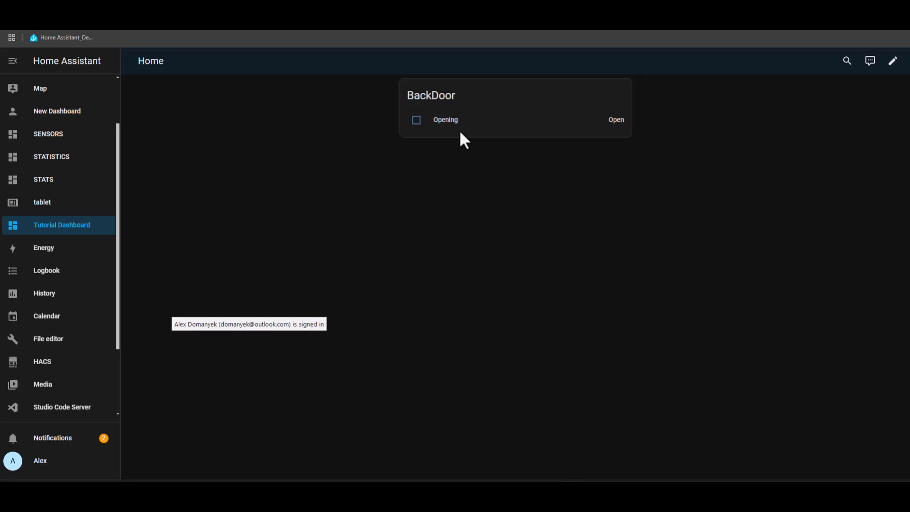
click(417, 120)
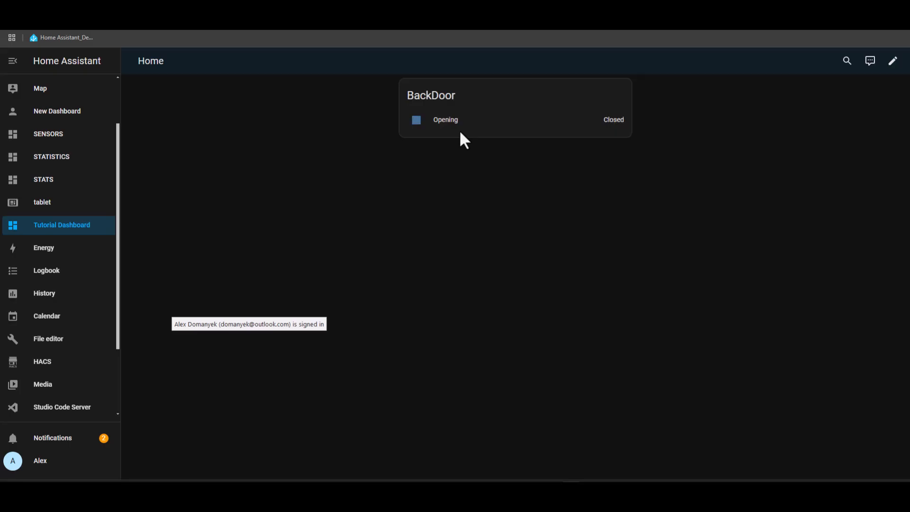